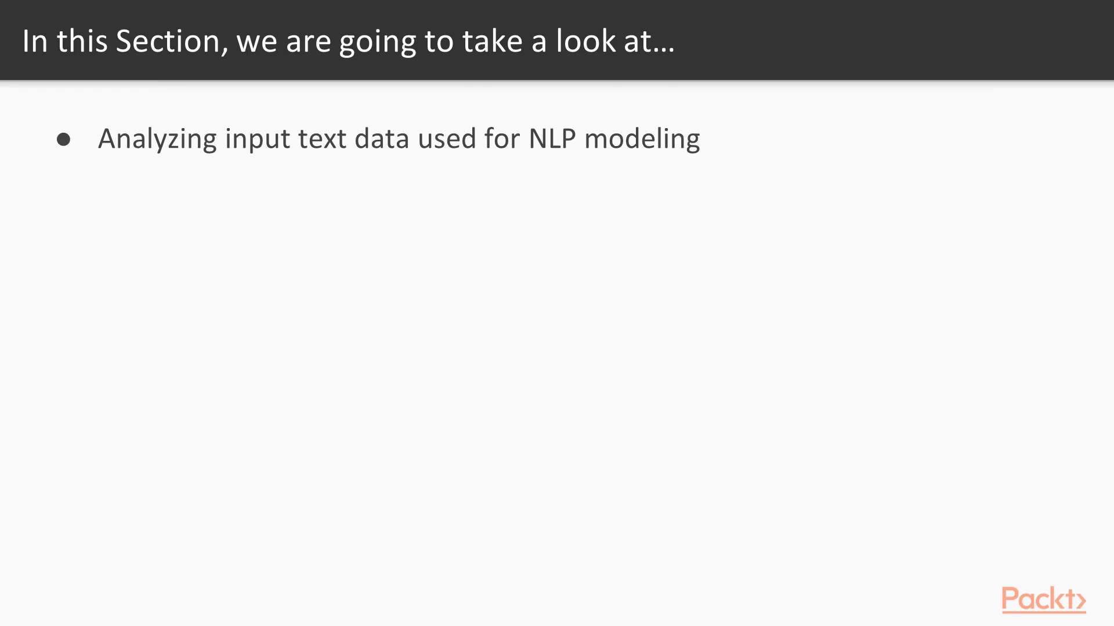
Open the raw_textual_data resource file from the code reference and browse its sentence lines
key("right")
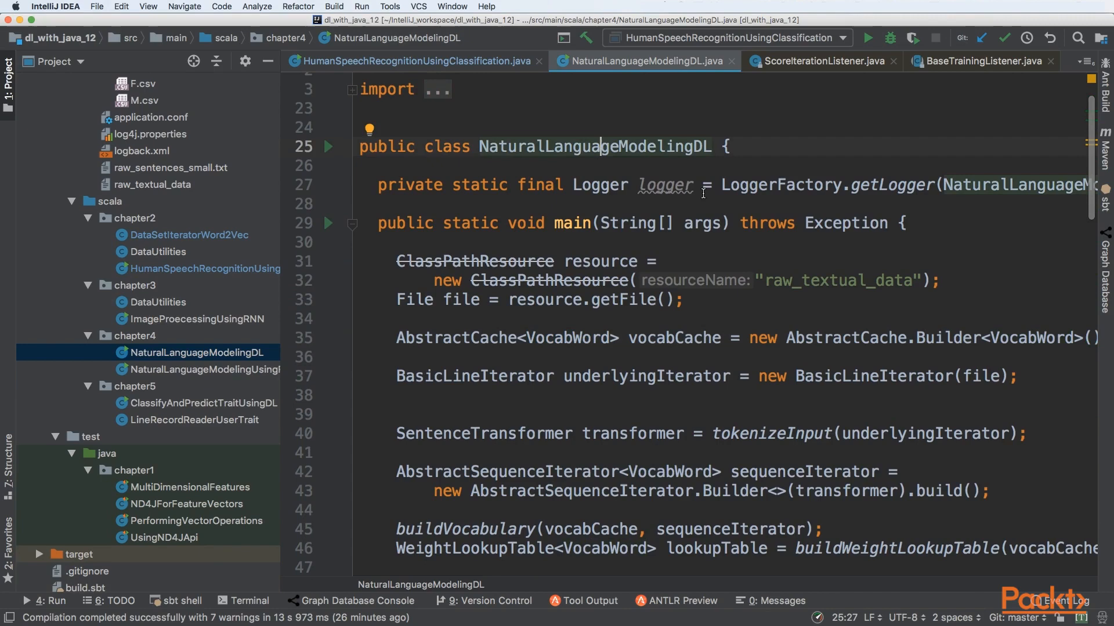
mouse_move(725, 193)
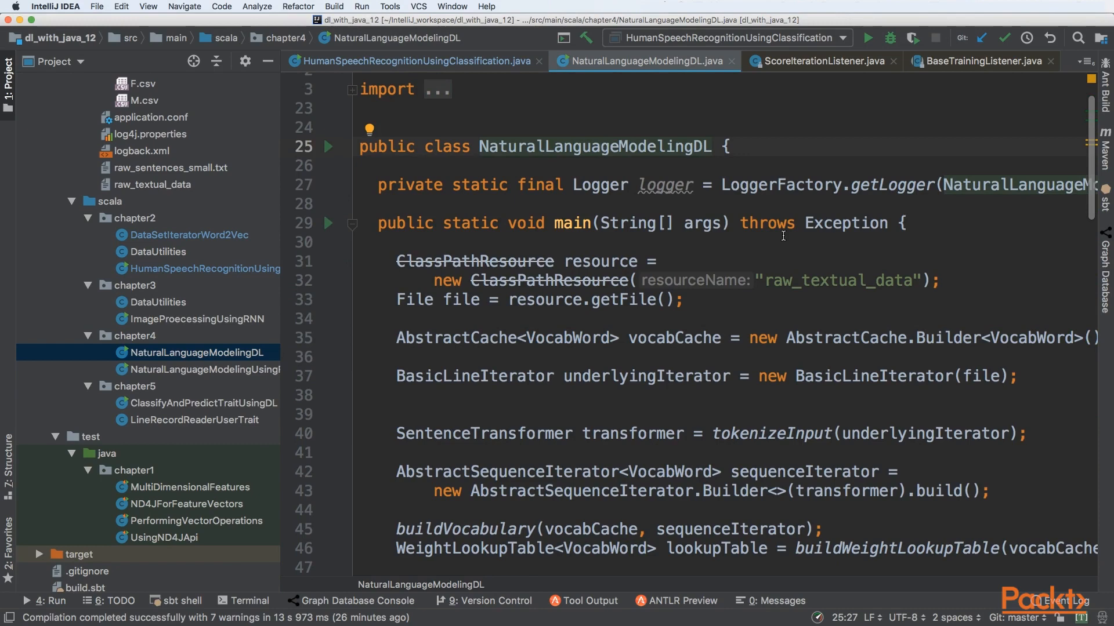
mouse_move(807, 285)
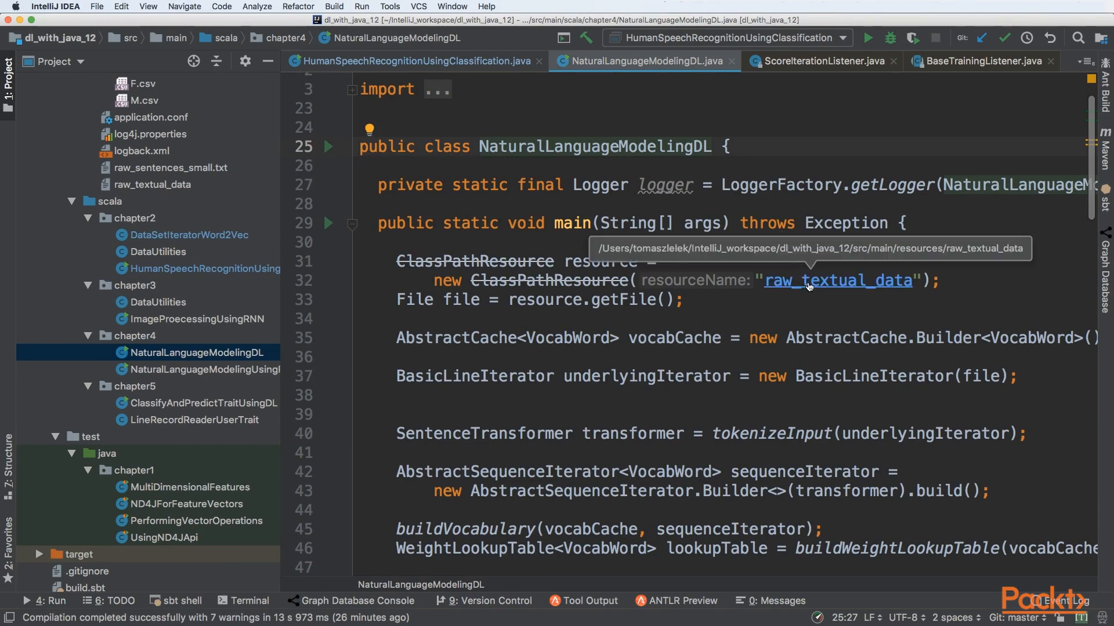
left_click(835, 280)
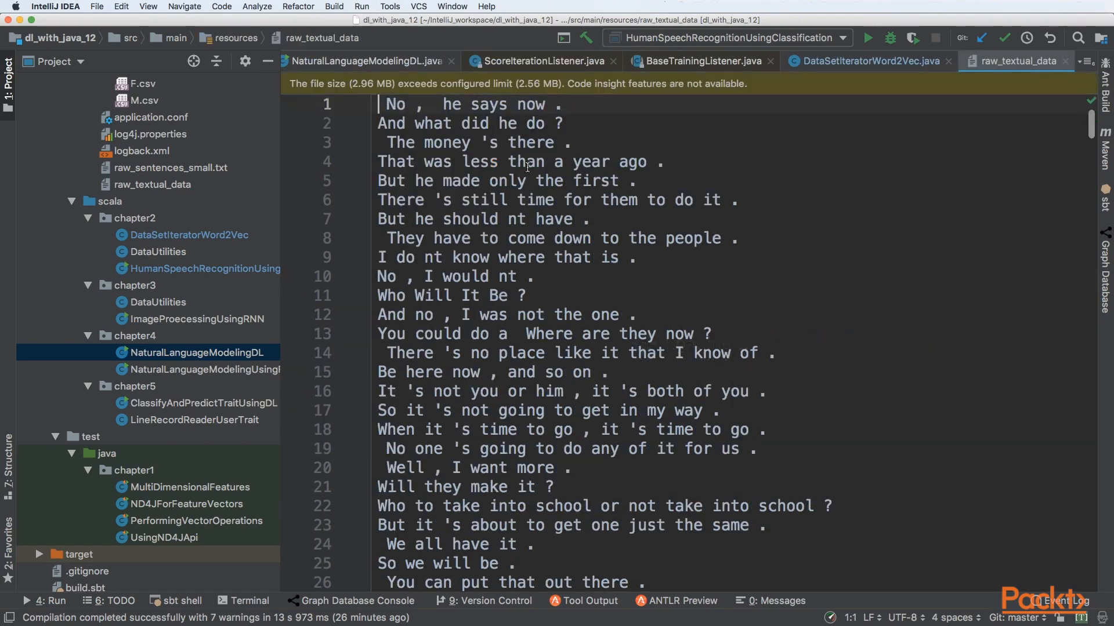
scroll("down", 3)
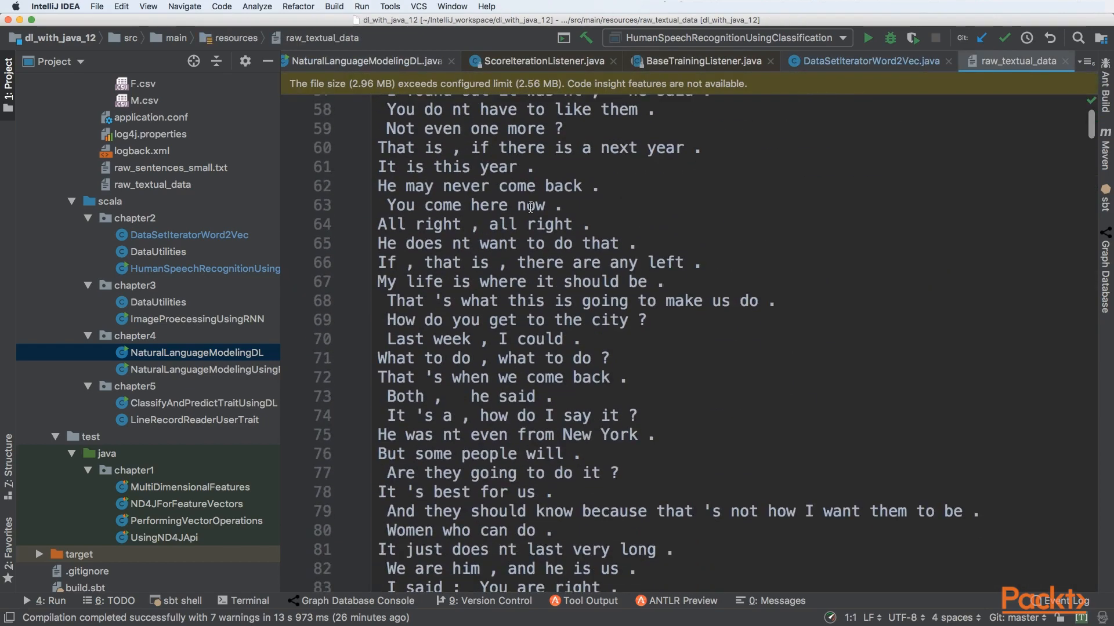
scroll("down", 3)
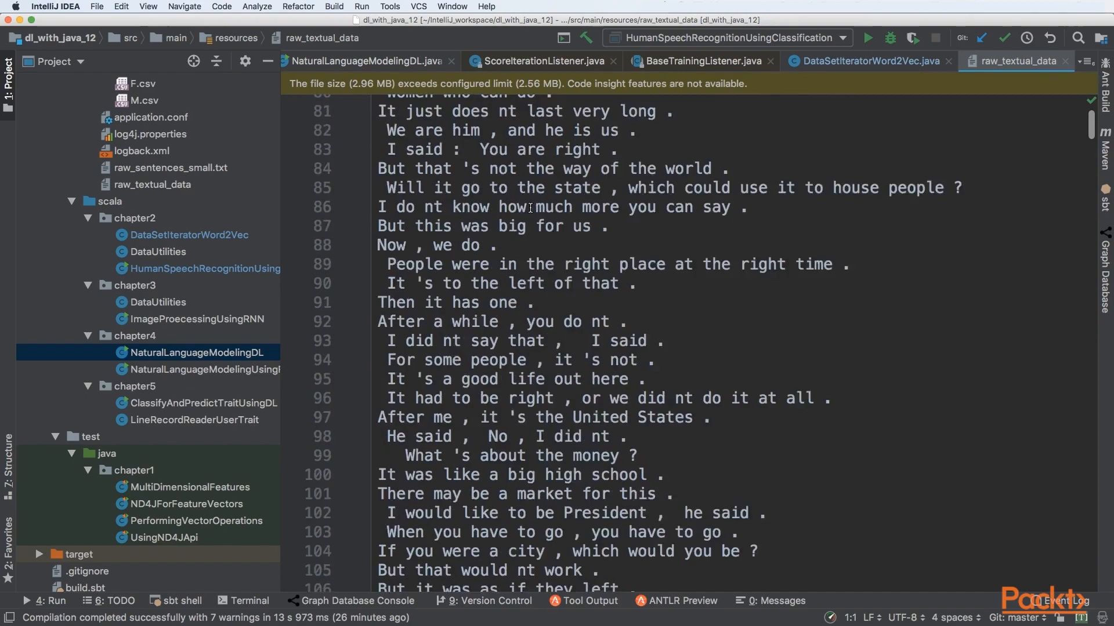
scroll("down", 3)
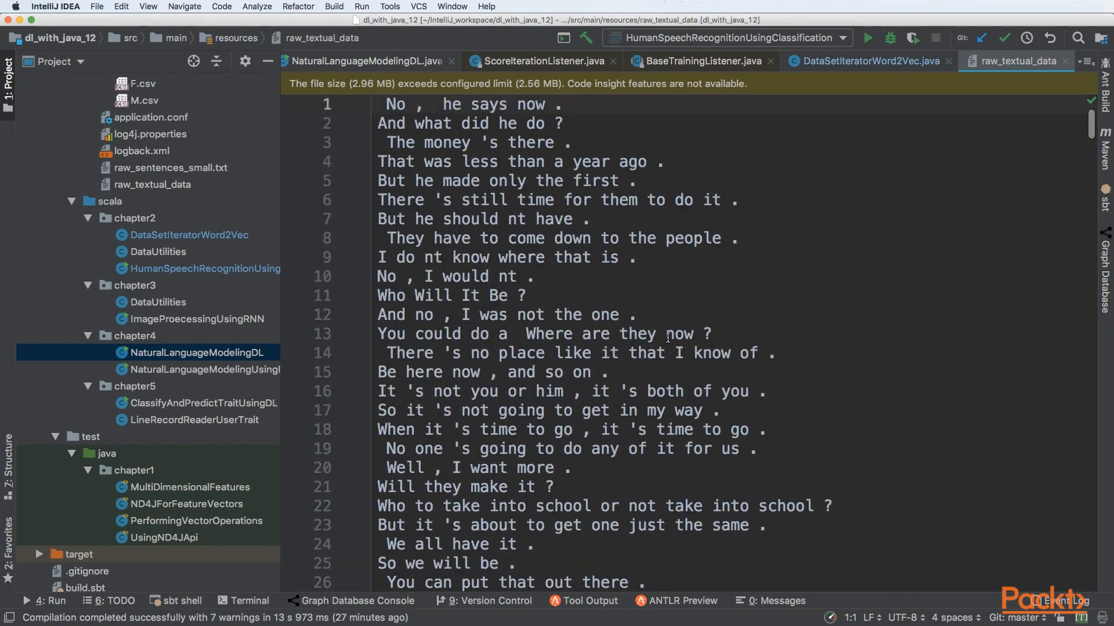
mouse_move(482, 227)
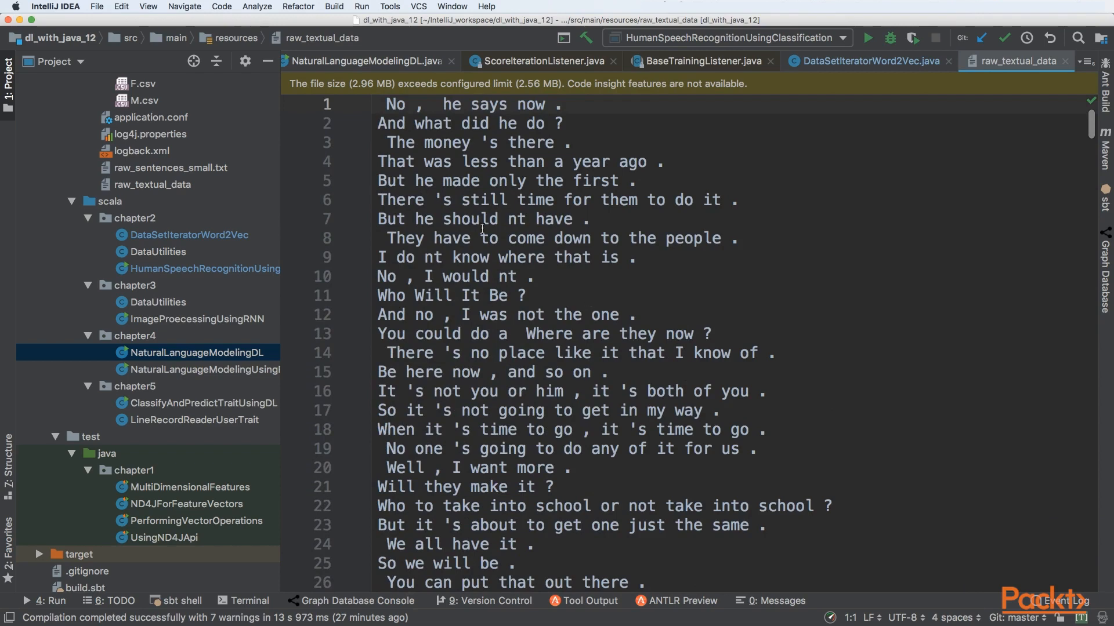
mouse_move(665, 162)
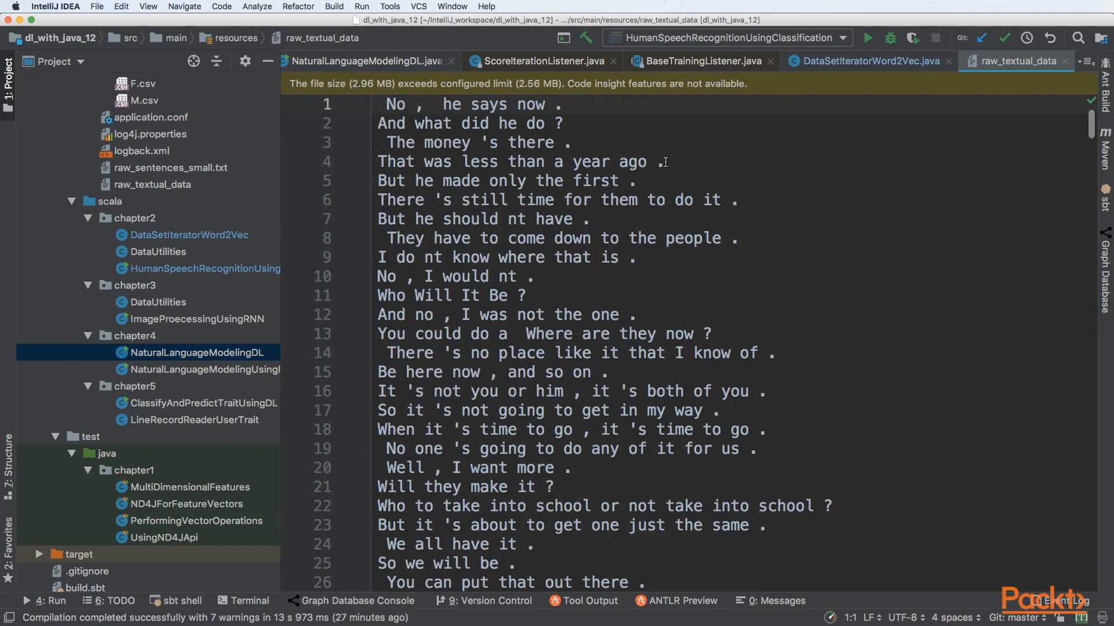
Continue through the remaining sentences, then return the file view to its first lines
scroll("down", 3)
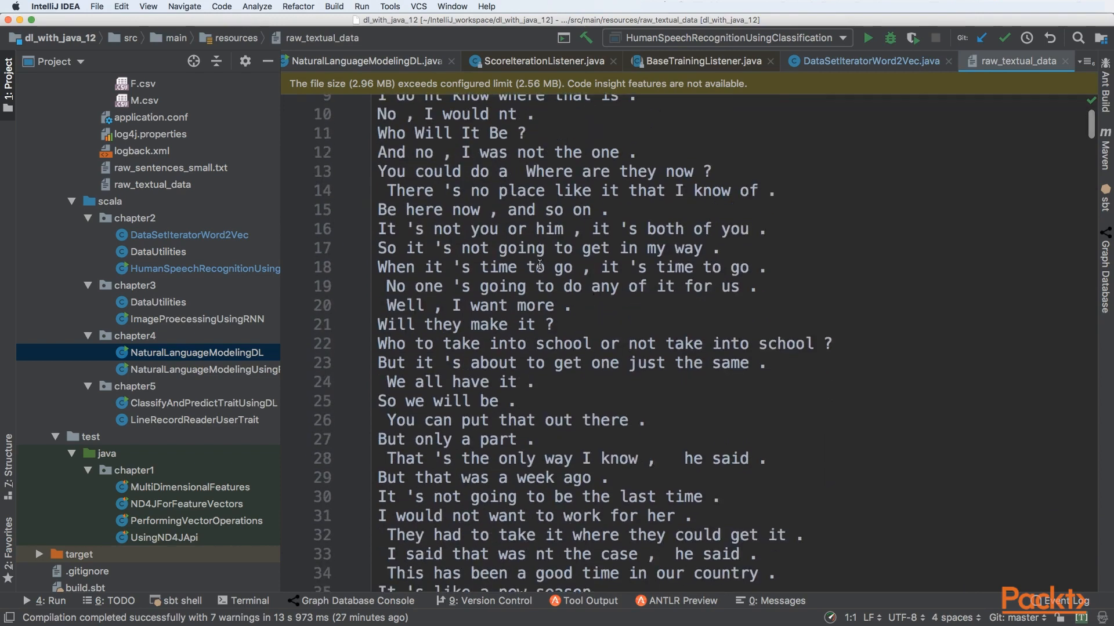
scroll("down", 3)
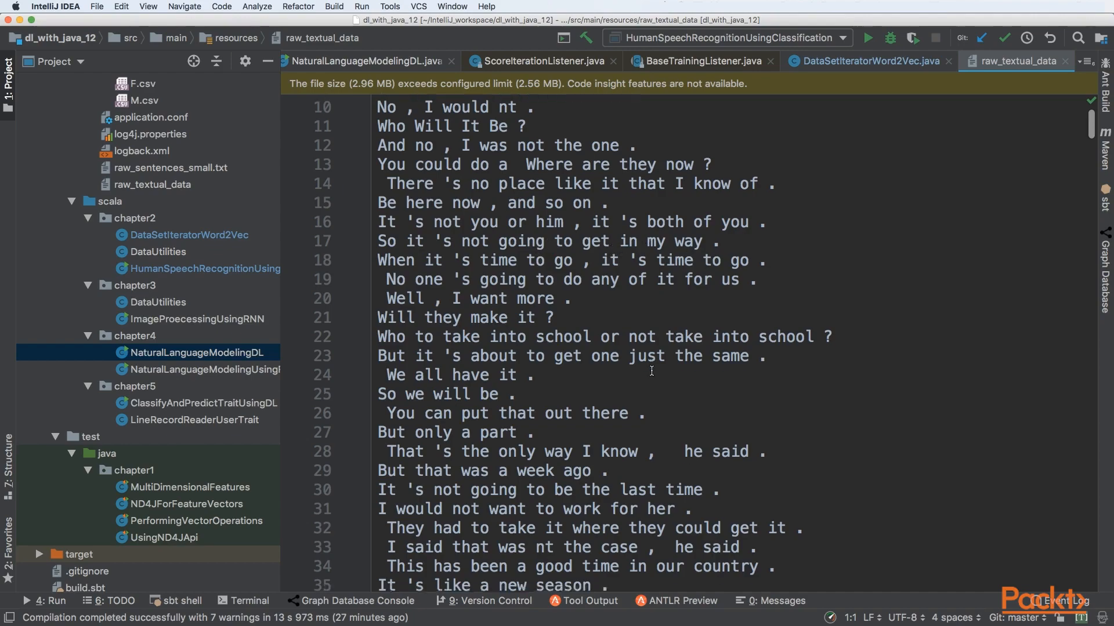
scroll("down", 3)
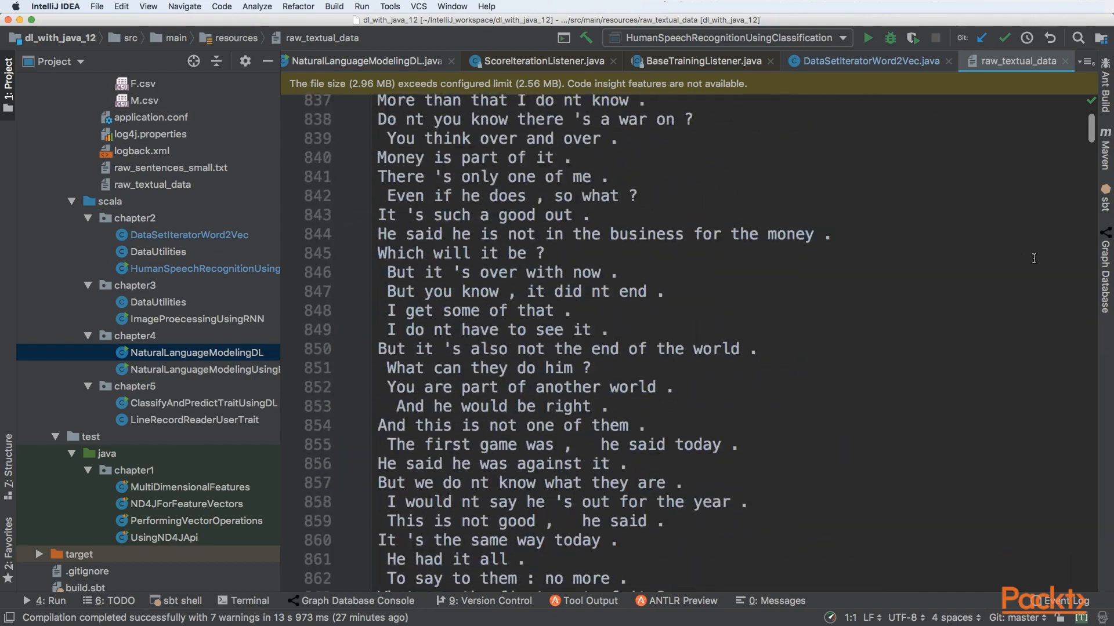
left_click_drag(1092, 128, 1092, 466)
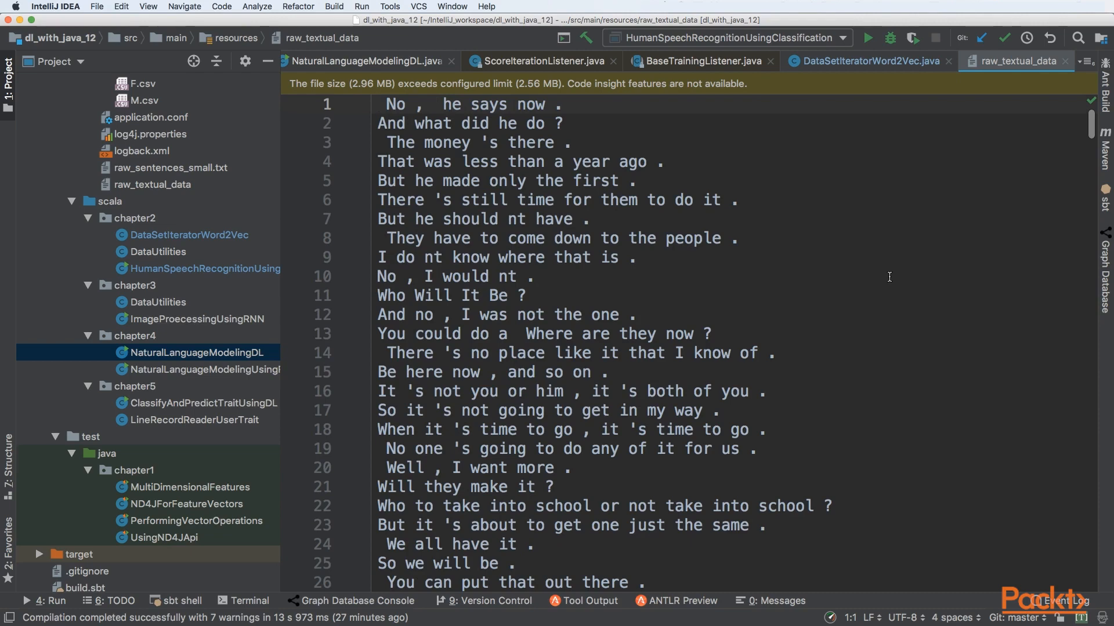
Back in NaturalLanguageModelingDL, inspect ClassPathResource and jump to the VocabWord class definition
left_click(369, 61)
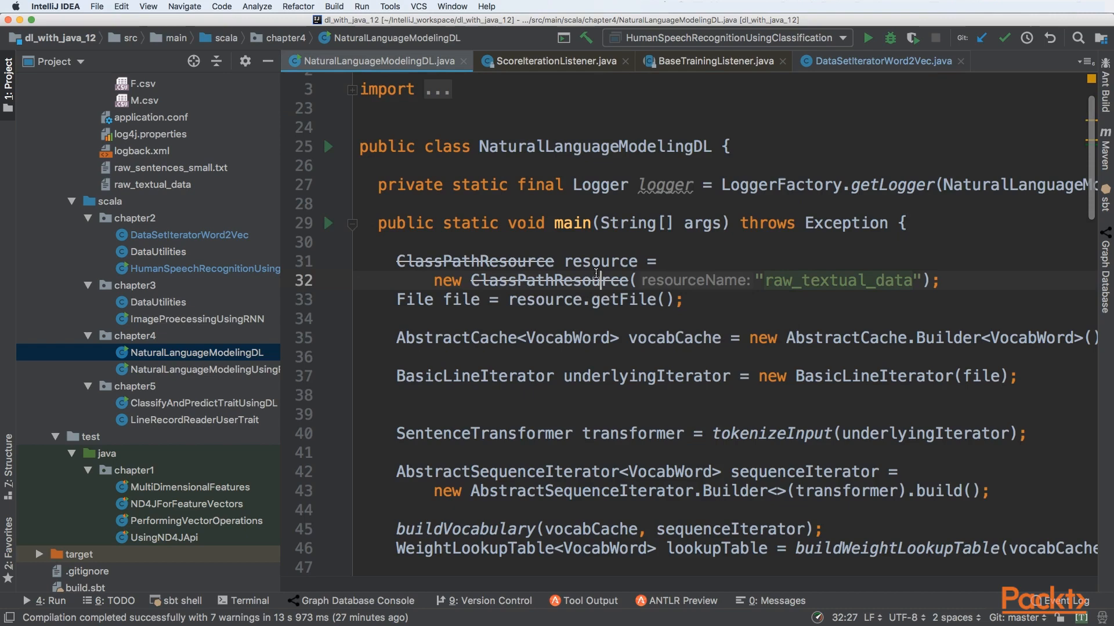
double_click(550, 280)
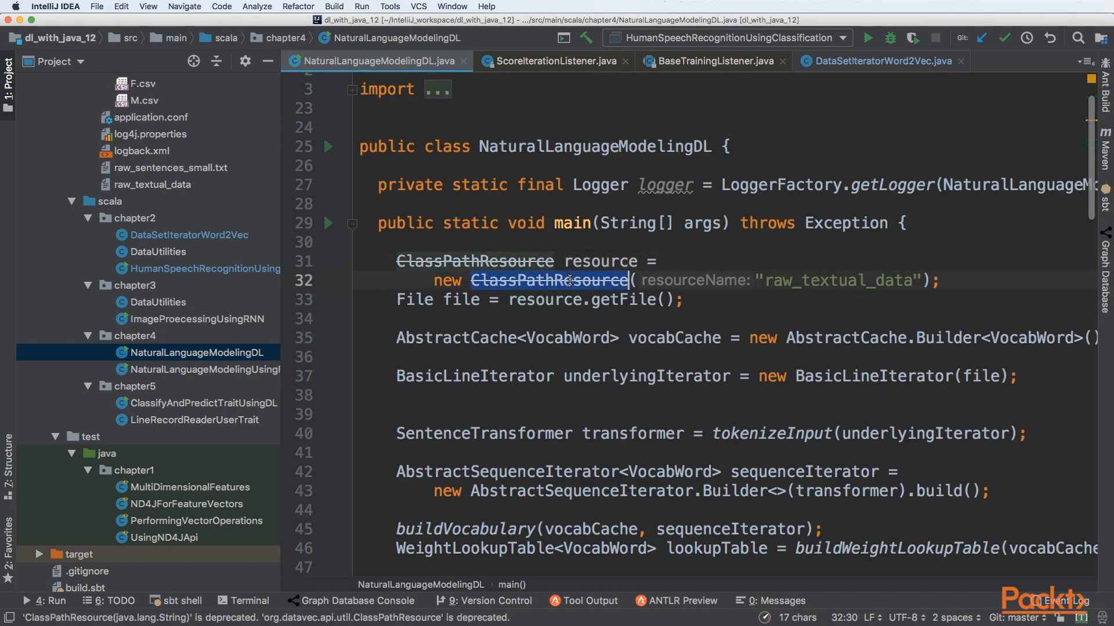
double_click(414, 299)
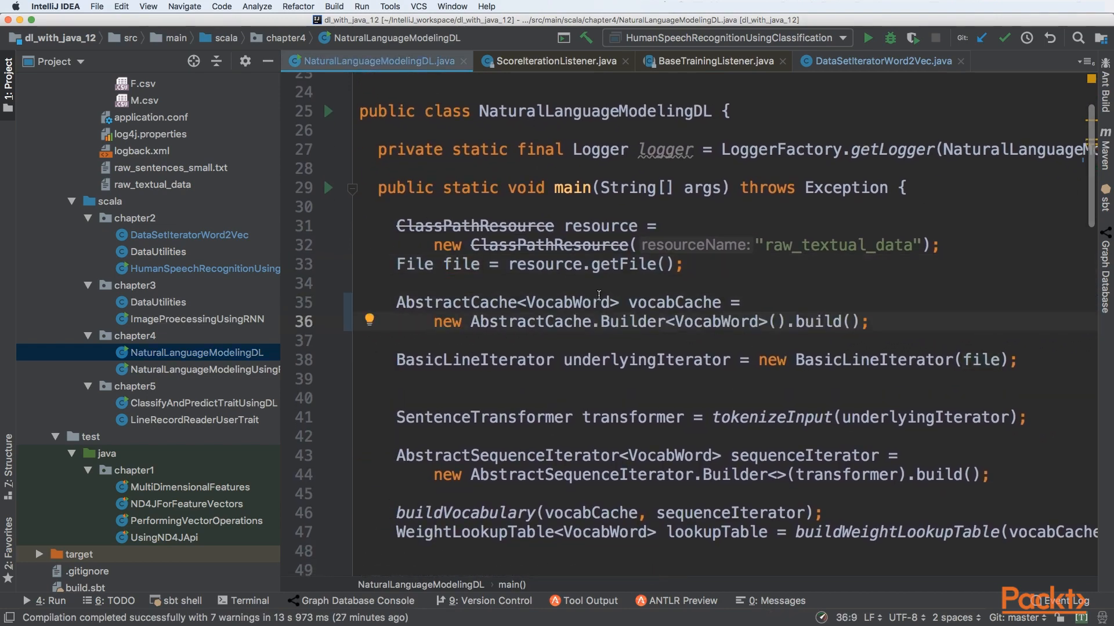
mouse_move(473, 301)
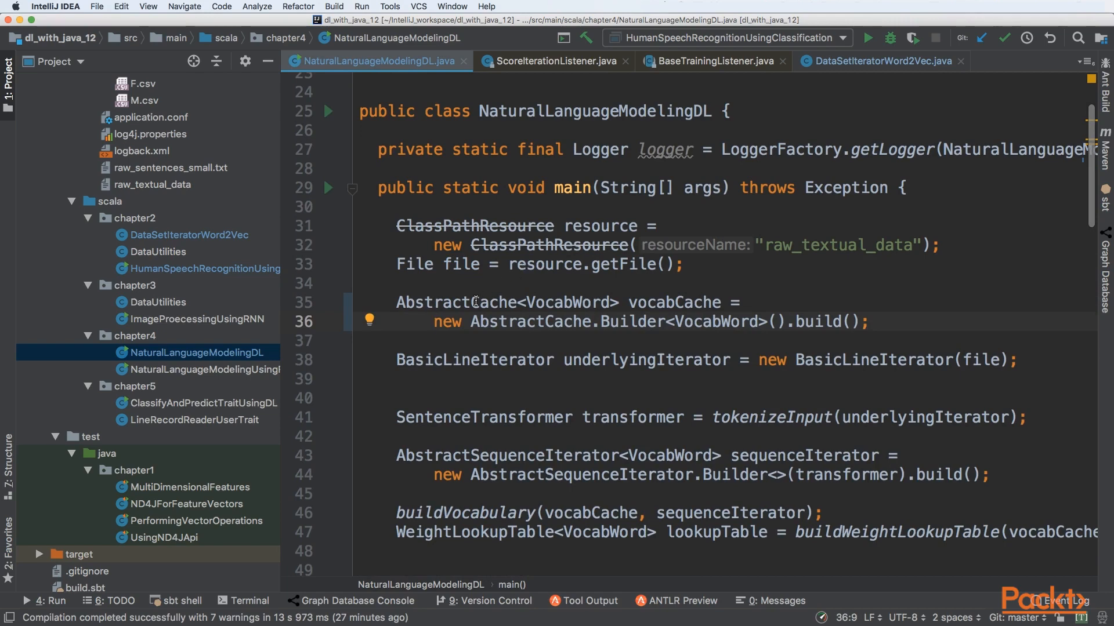
left_click(584, 302)
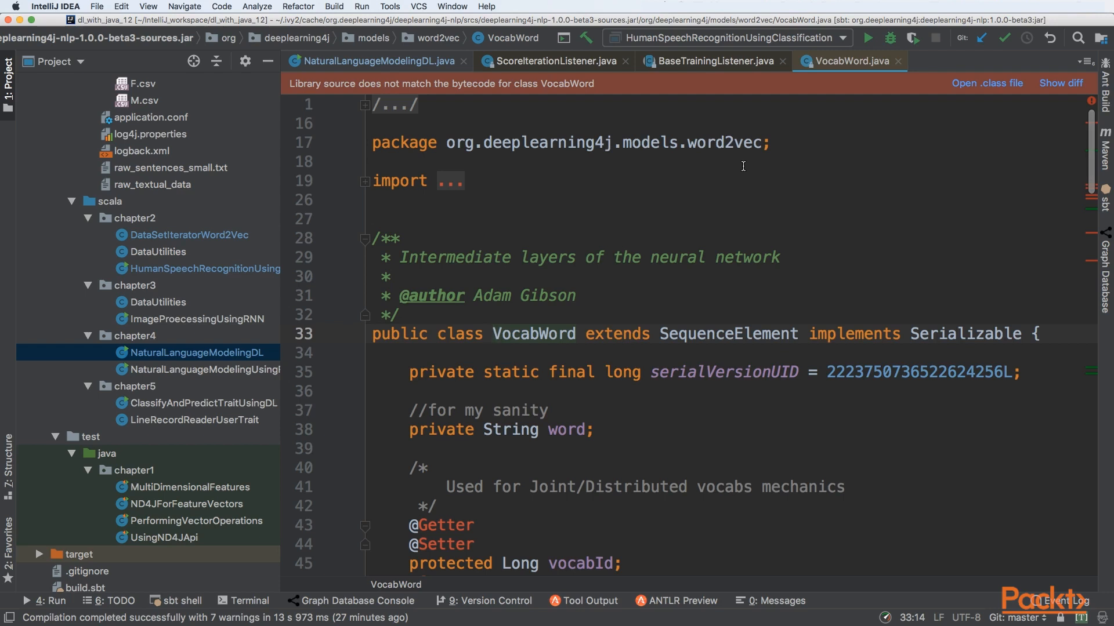
mouse_move(207, 380)
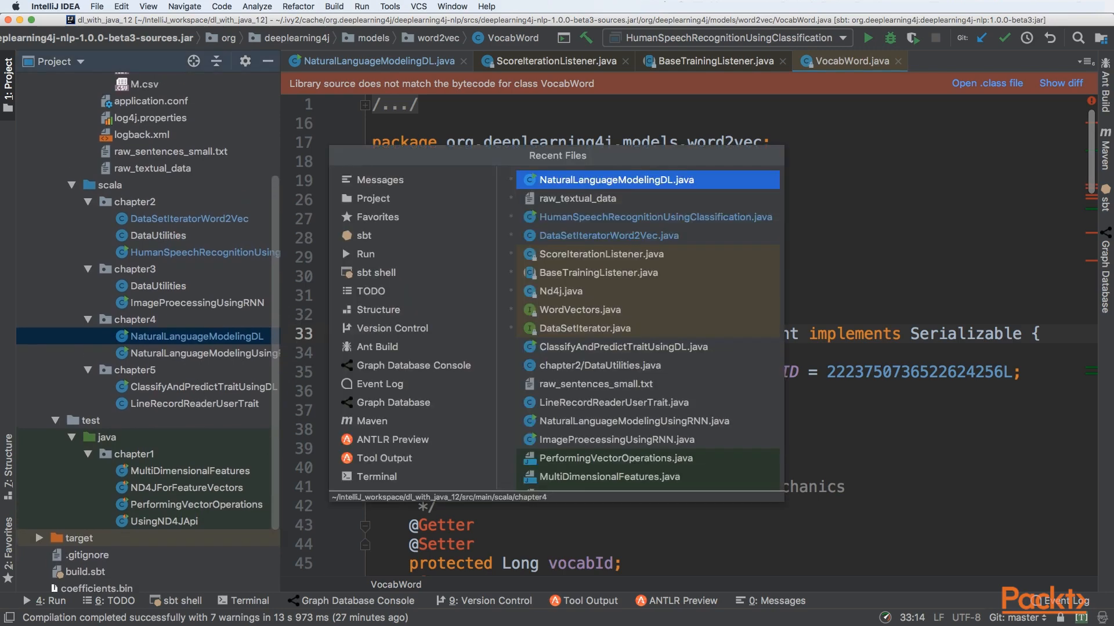
Glance again at raw_textual_data, then focus the VocabWord library source
left_click(578, 198)
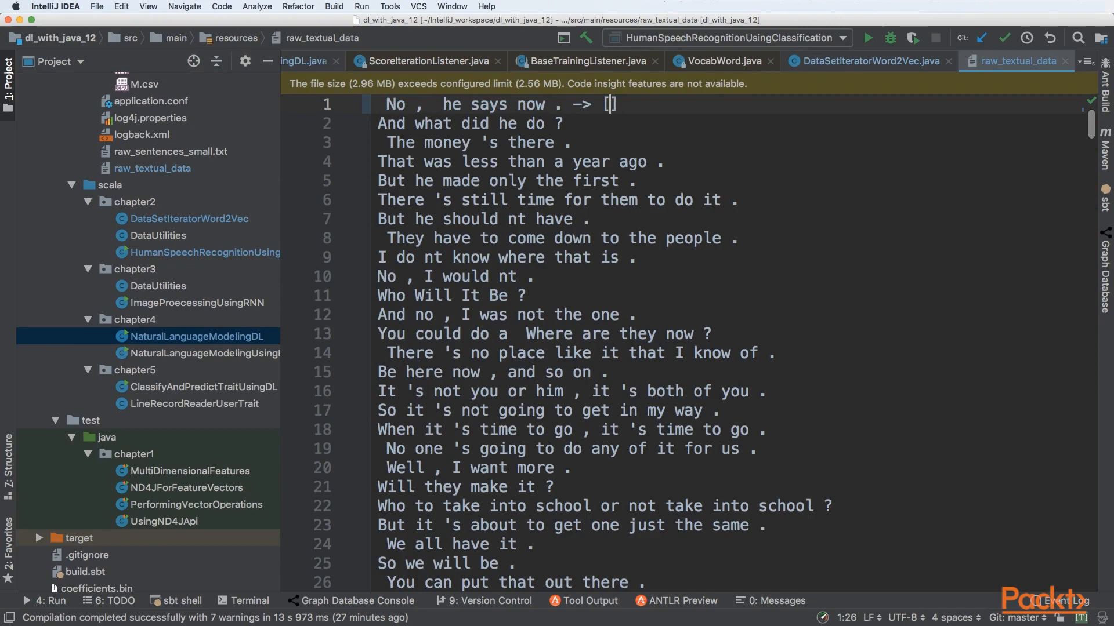
type("2,234,2")
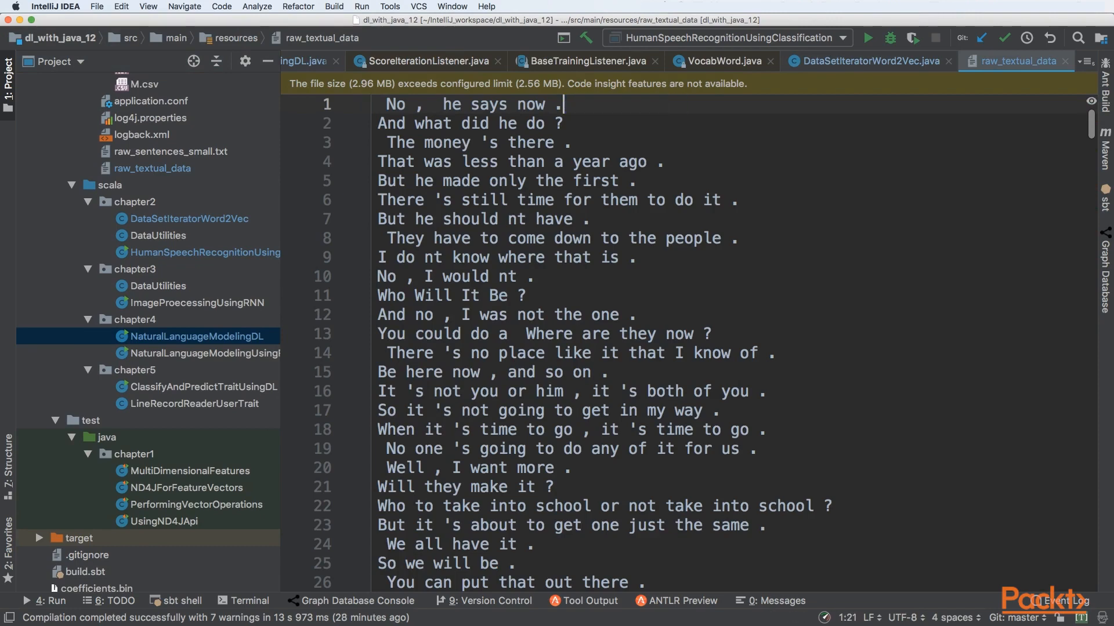
left_click(719, 61)
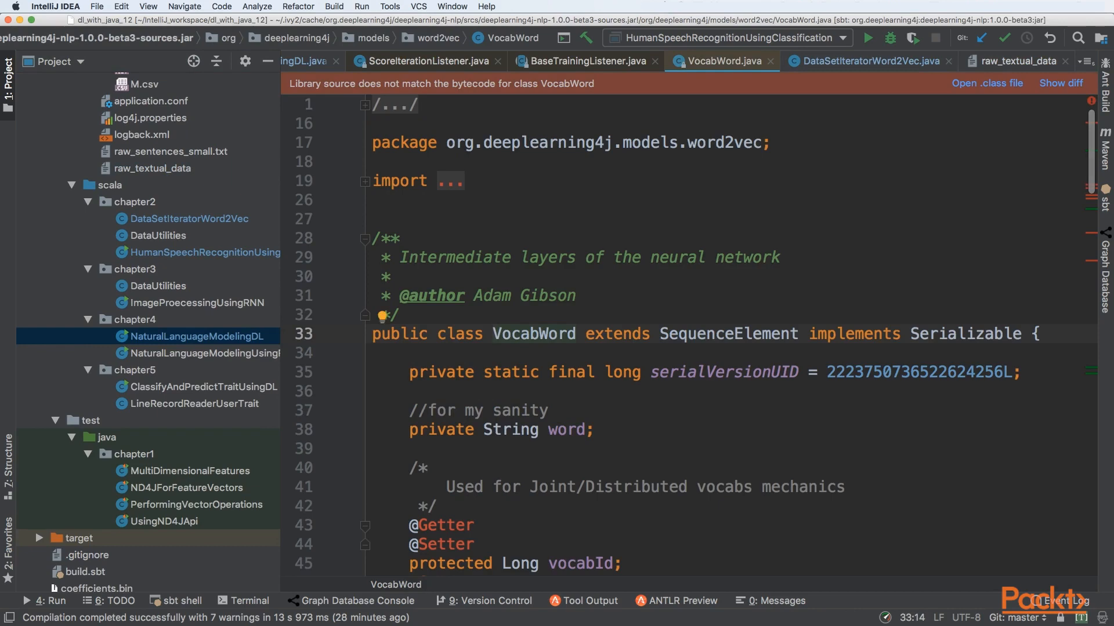
Review the word2vec package and VocabWord class name, then return to NaturalLanguageModelingDL
double_click(724, 143)
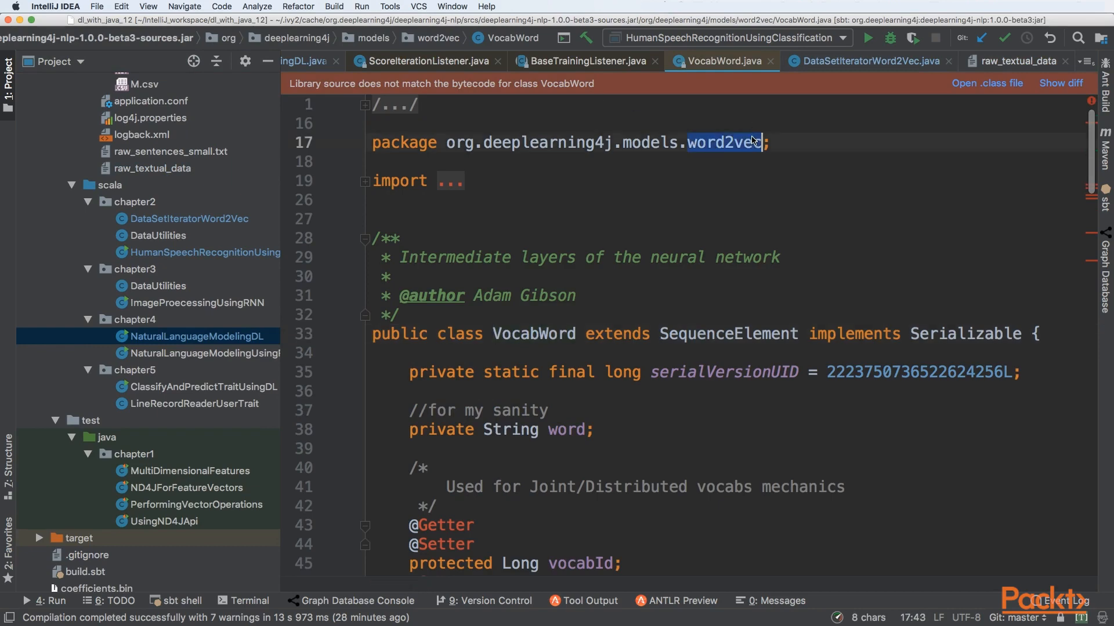
double_click(534, 335)
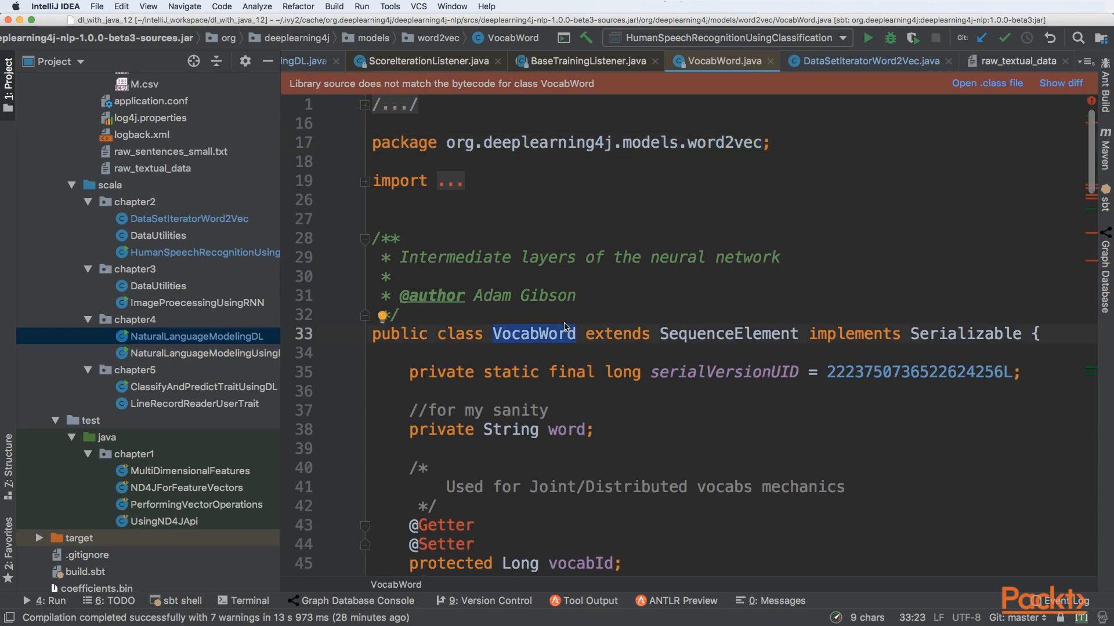
left_click(196, 337)
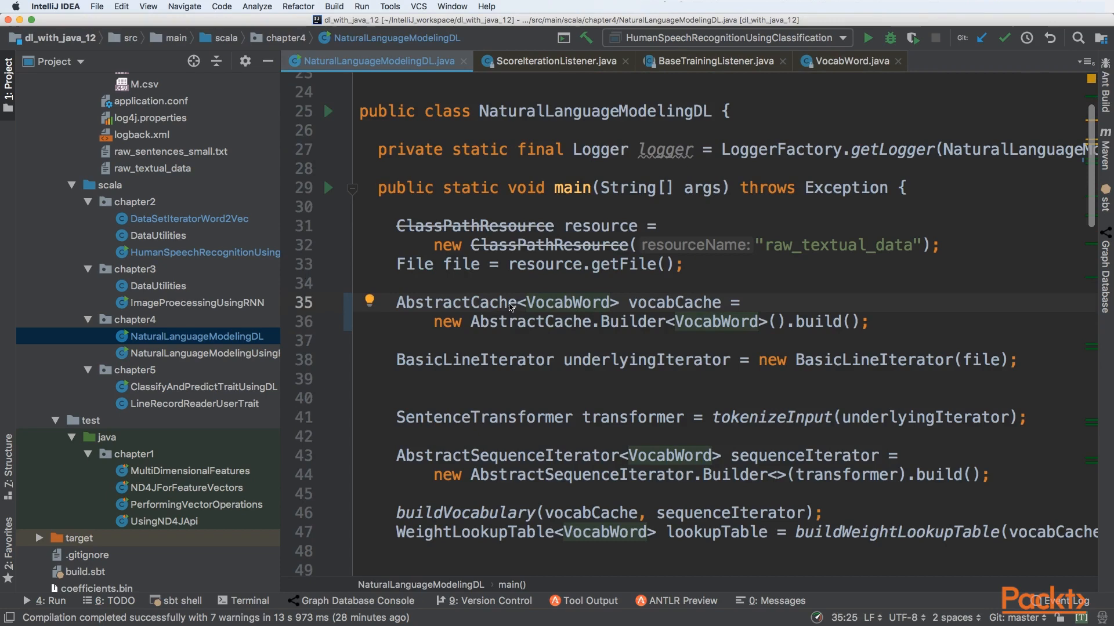
Open the BasicLineIterator library source from the iterator declaration
double_click(454, 302)
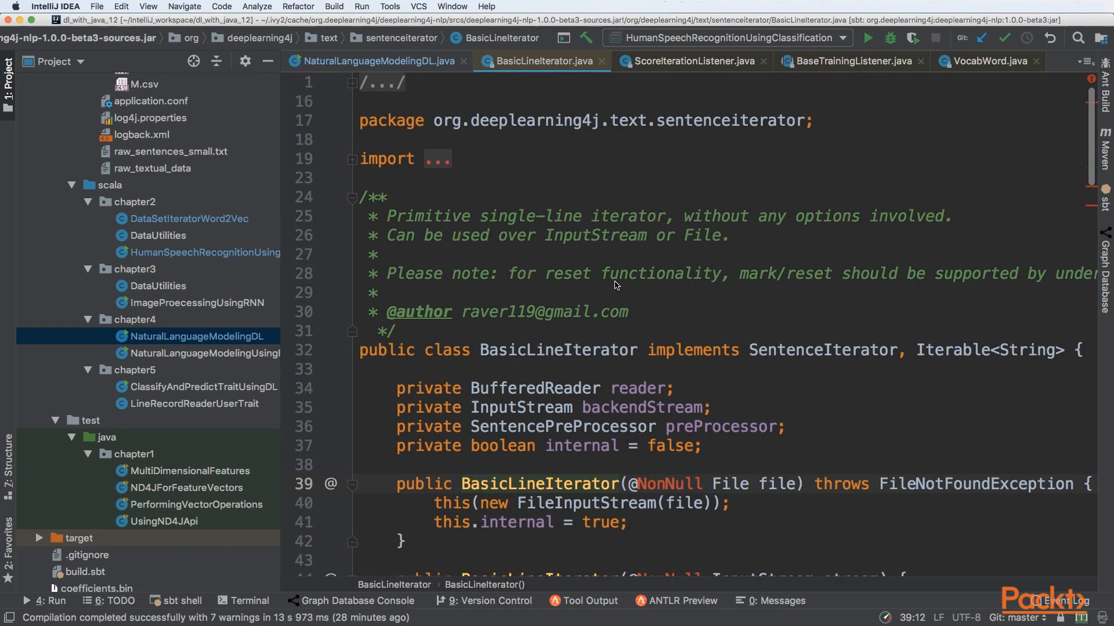
Note the sentenceiterator package, recheck raw_textual_data, and return to the BasicLineIterator line
double_click(728, 120)
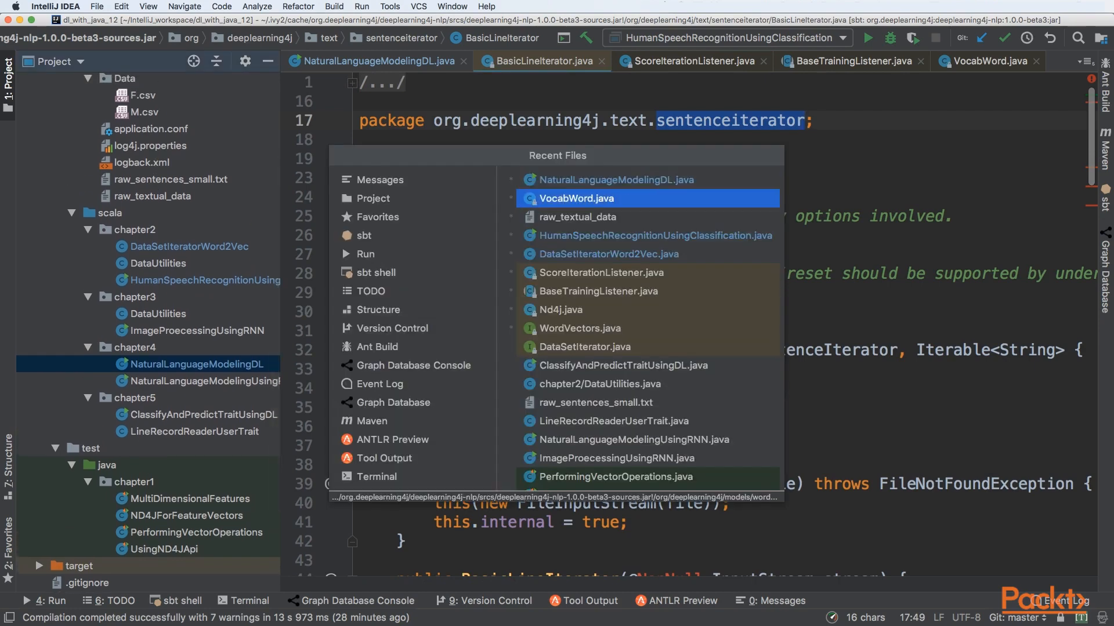
left_click(578, 217)
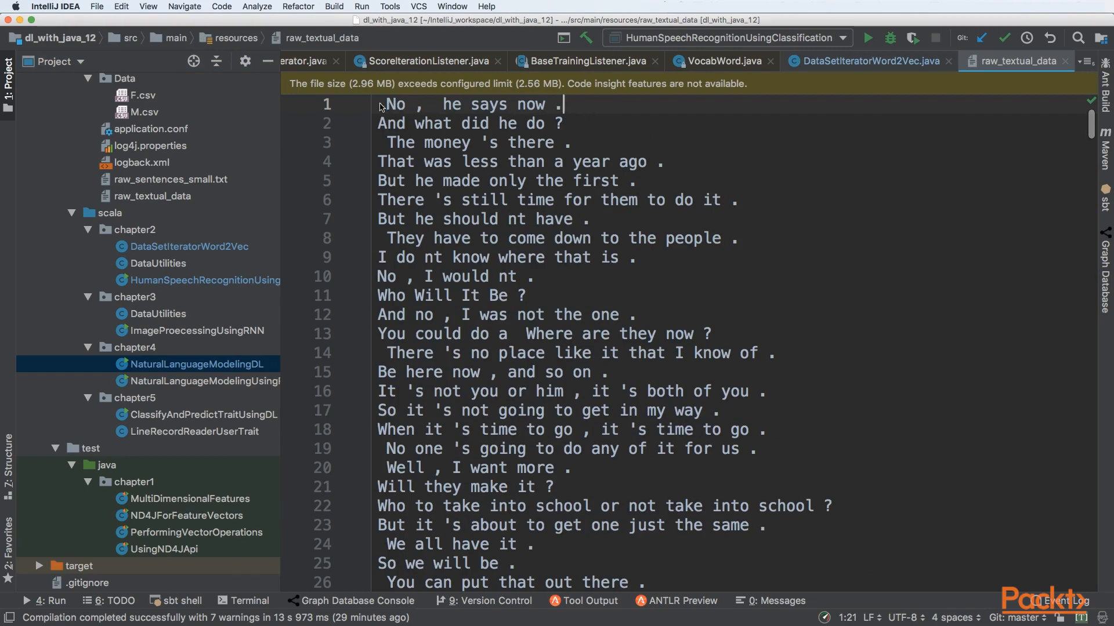
mouse_move(587, 129)
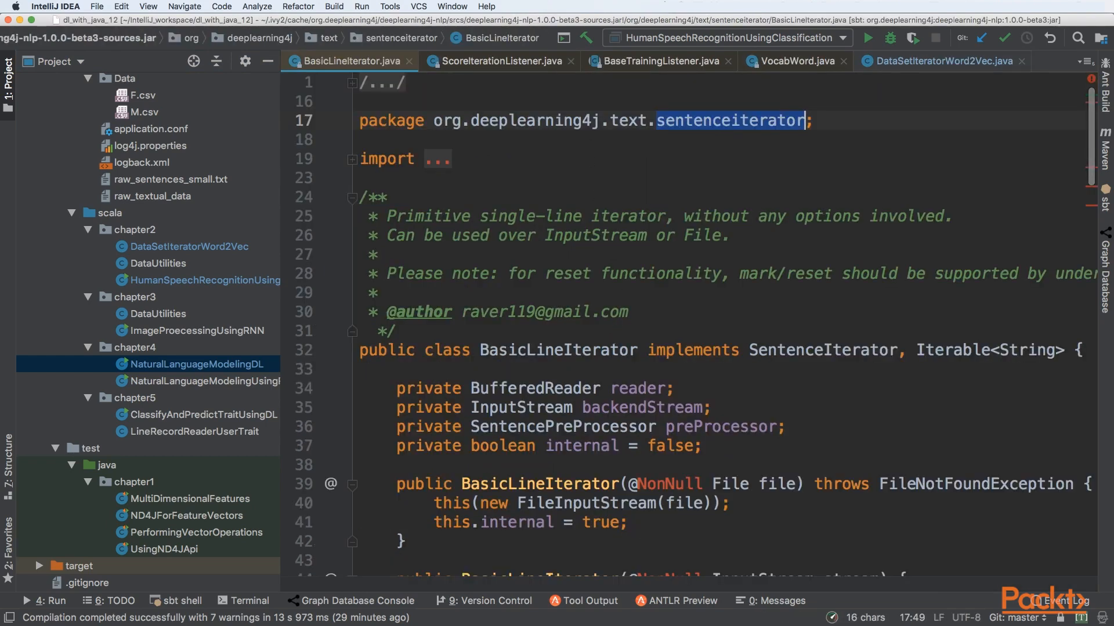
left_click(197, 364)
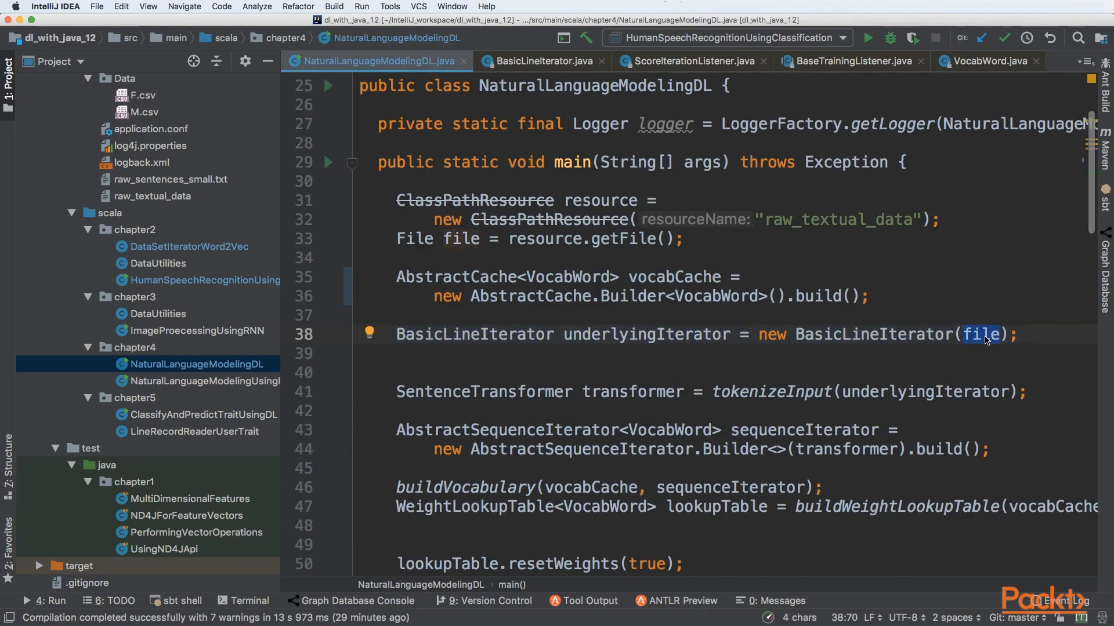
mouse_move(910, 343)
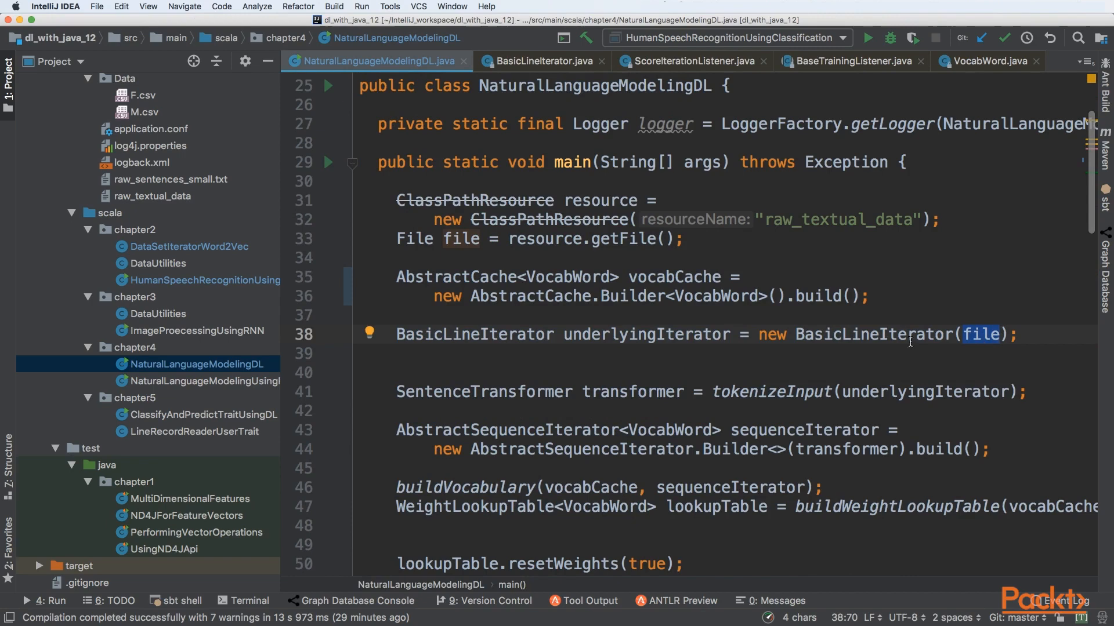
From the BasicLineIterator line, follow the tokenizeInput call to its definition near the file end
double_click(472, 334)
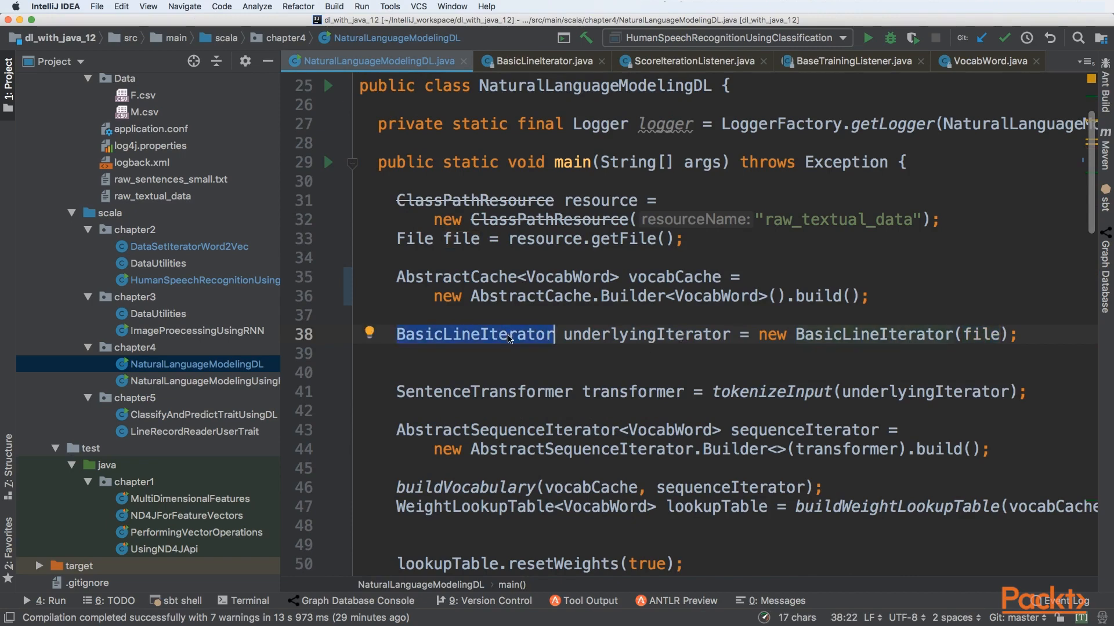
scroll("down", 3)
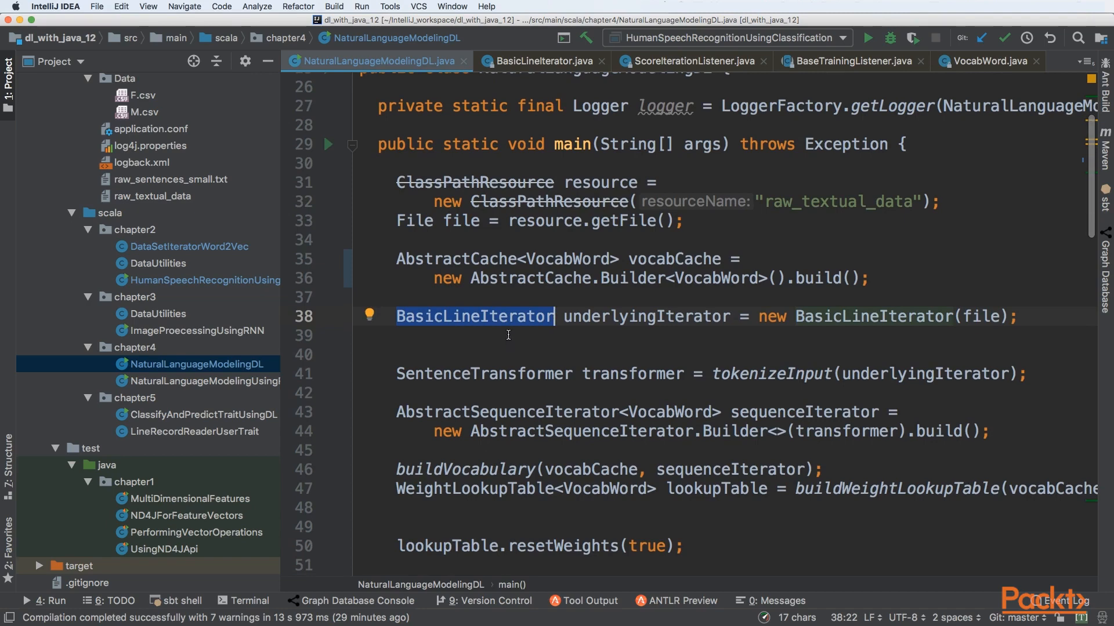
double_click(644, 317)
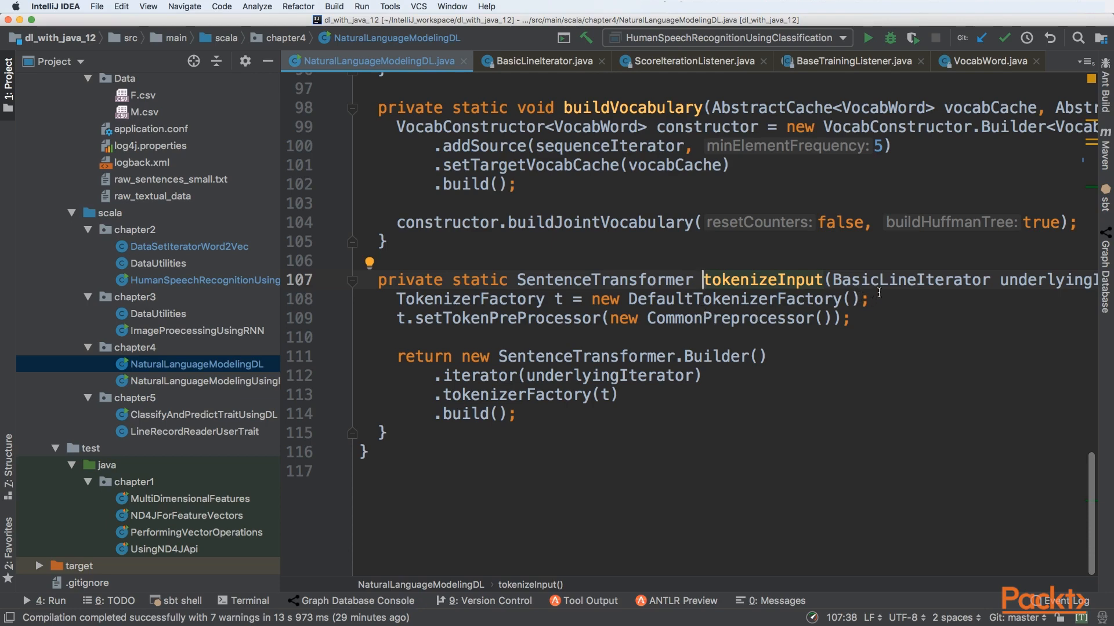
From the DefaultTokenizerFactory line, open the CommonPreprocessor library source
double_click(909, 280)
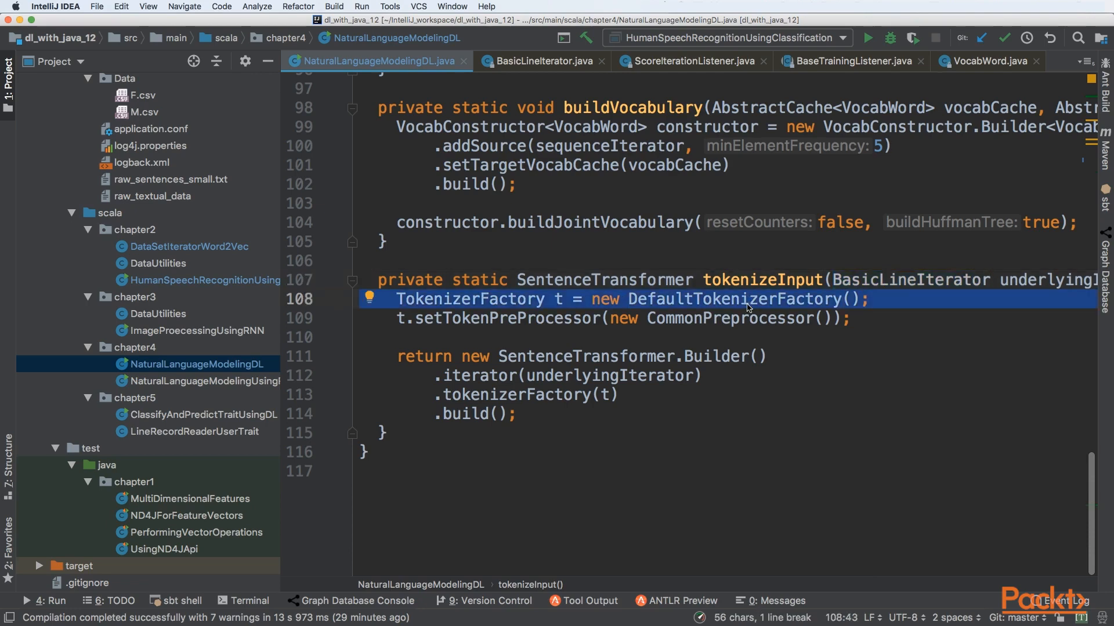
double_click(558, 299)
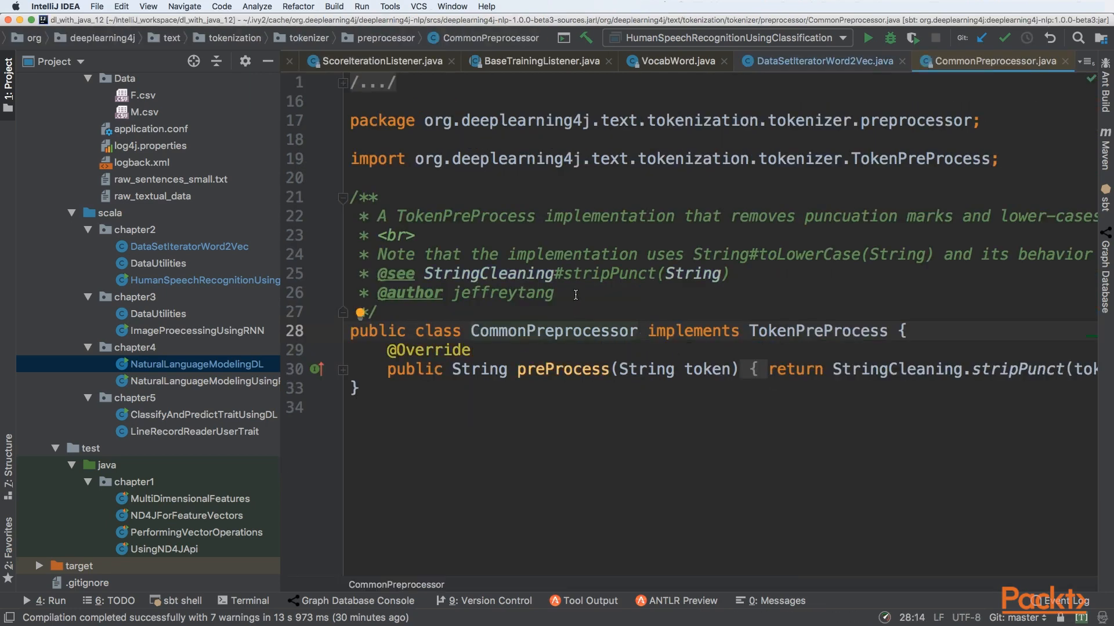
mouse_move(571, 169)
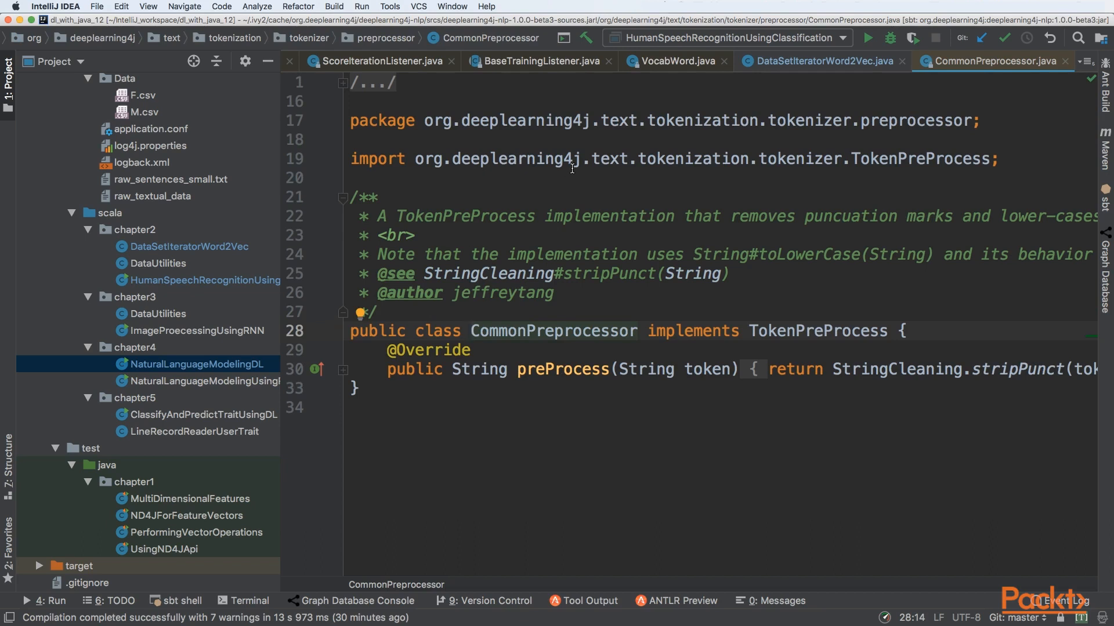
mouse_move(593, 232)
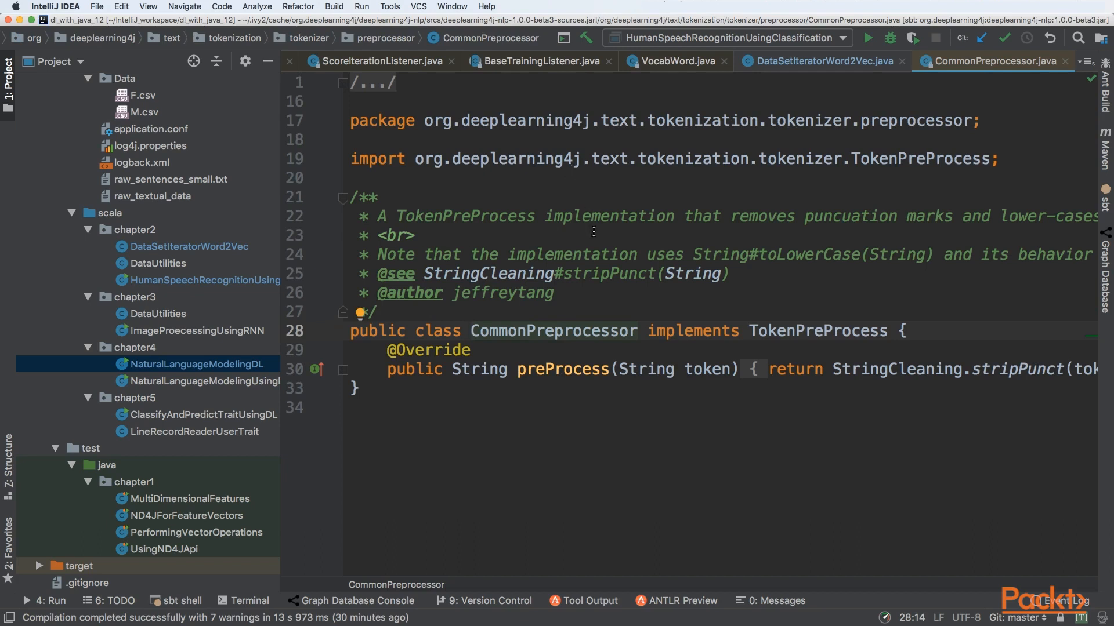
mouse_move(686, 273)
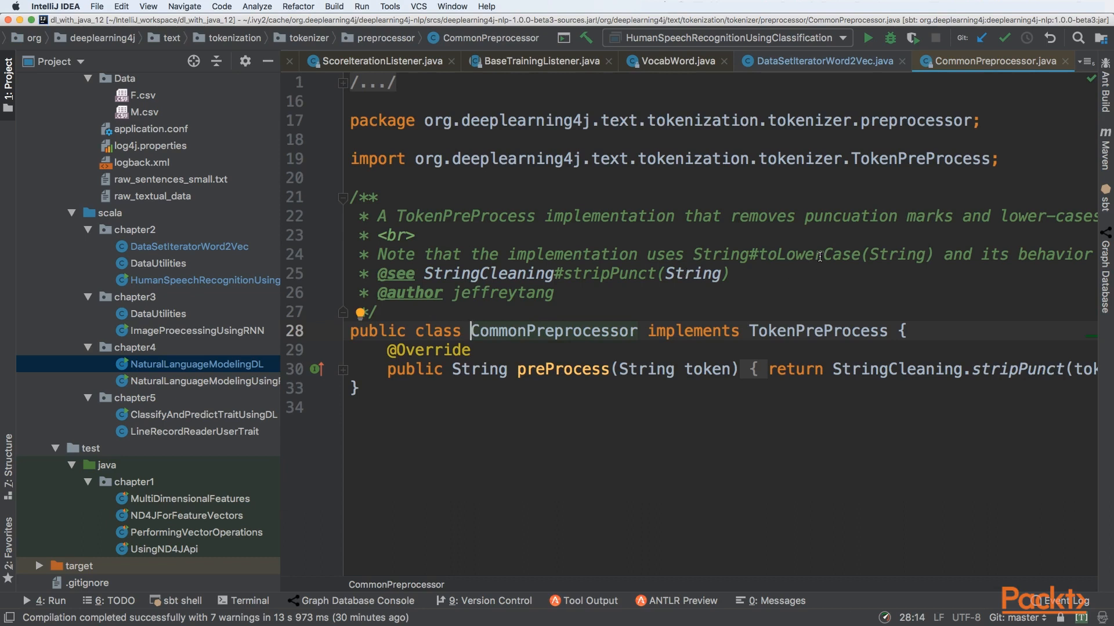
mouse_move(807, 262)
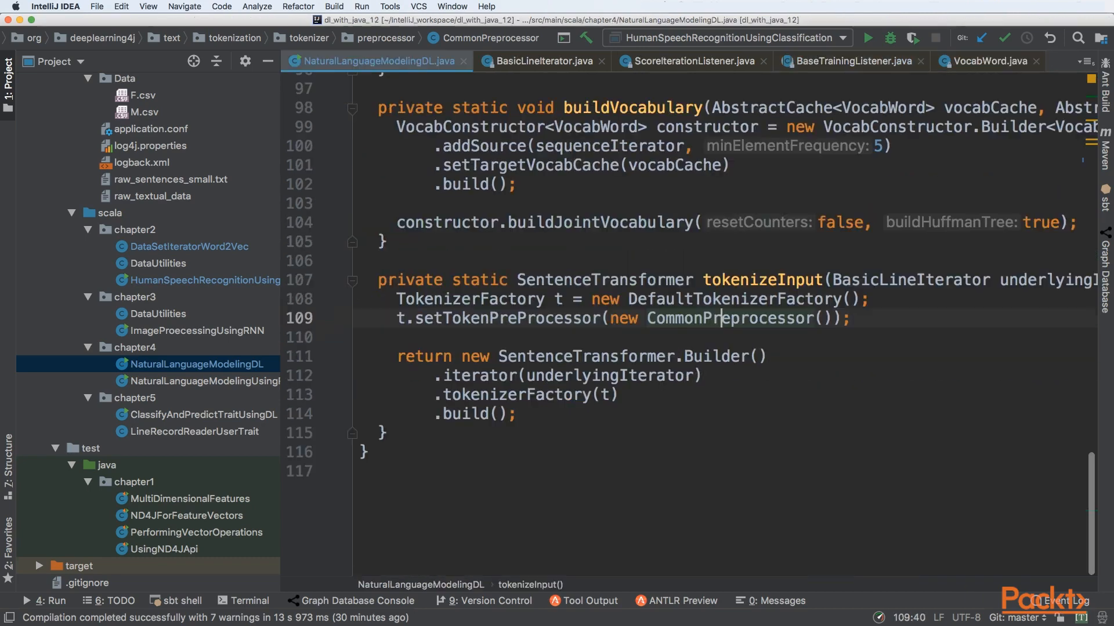
left_click(573, 367)
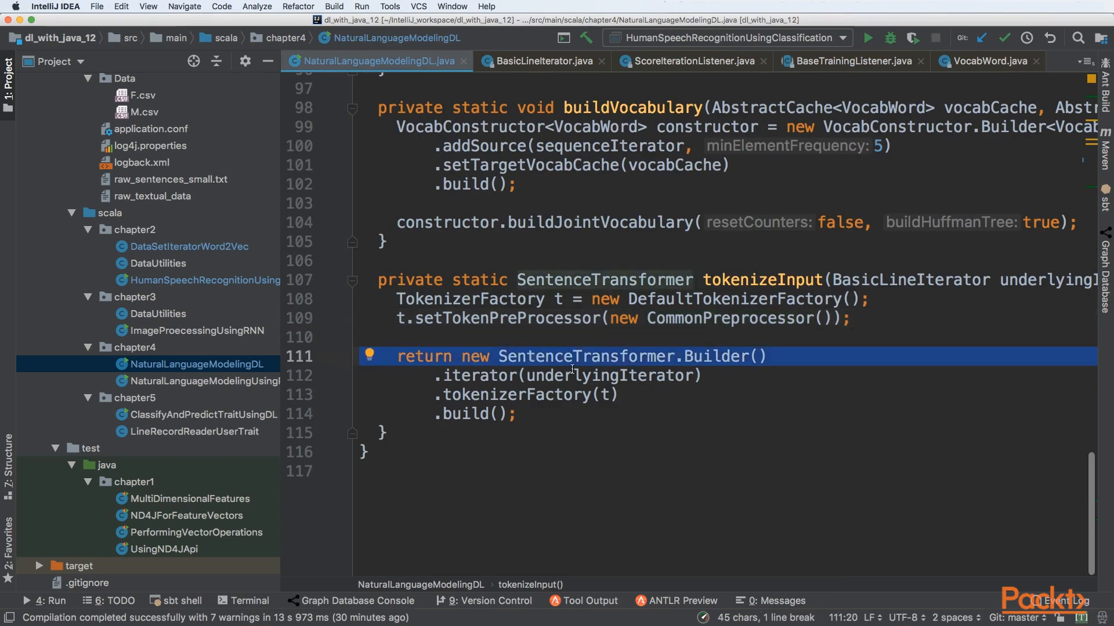
double_click(608, 376)
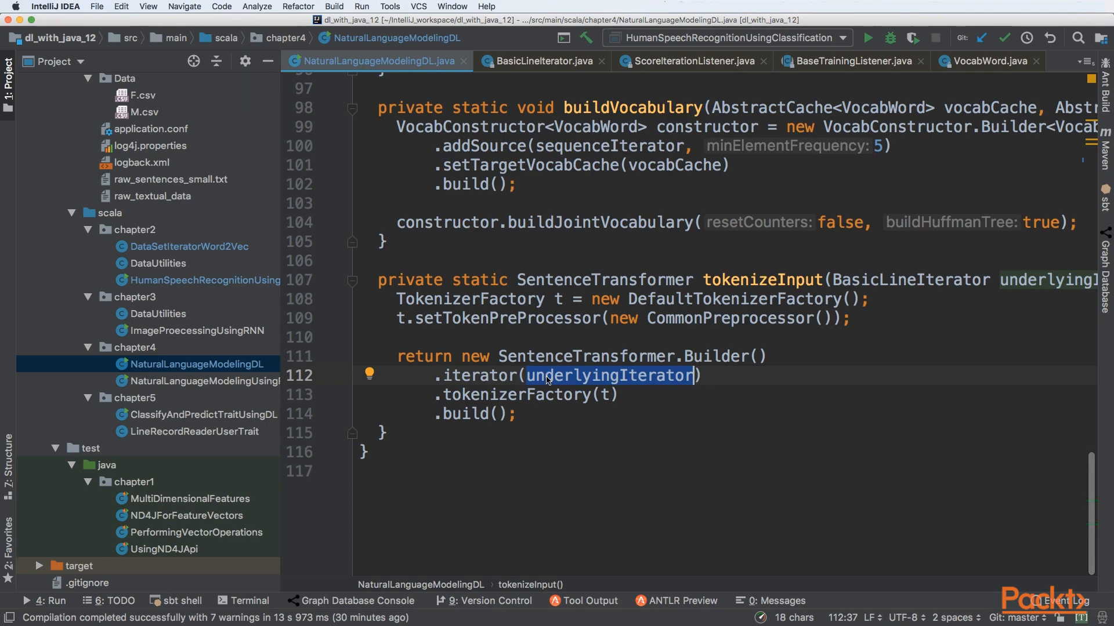
double_click(515, 395)
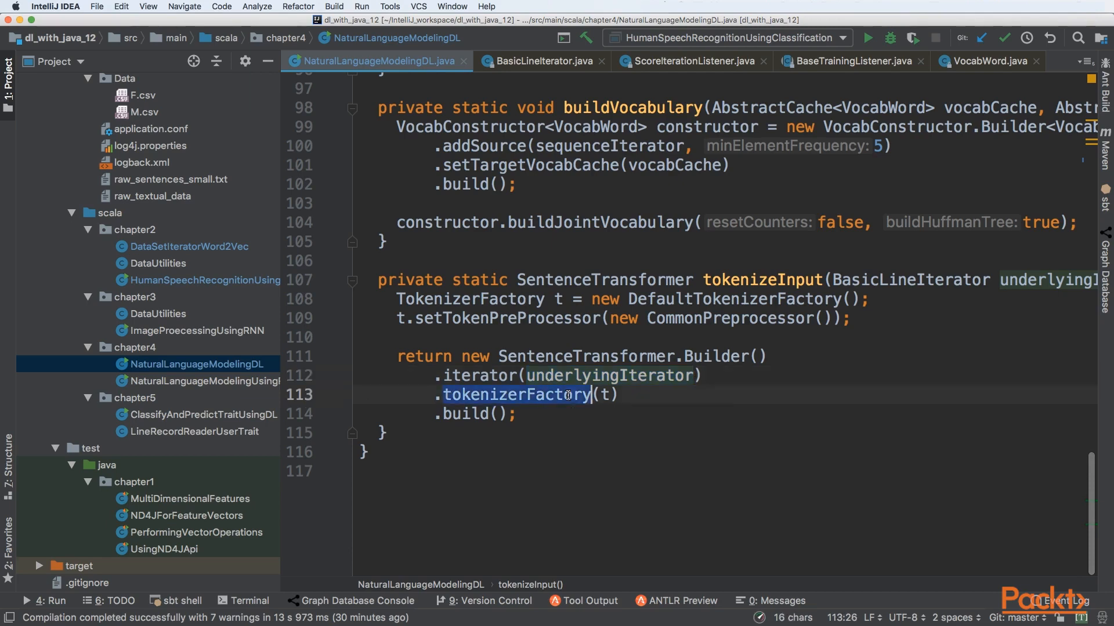